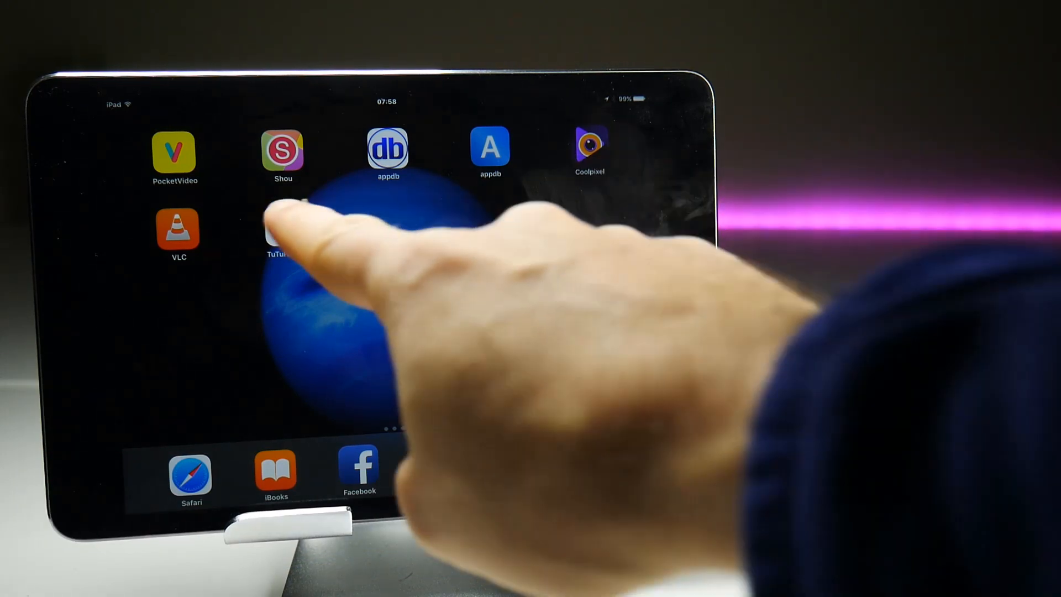
- Launch TuTuHelper from the iPad home screen to reach its password page
left_click(279, 230)
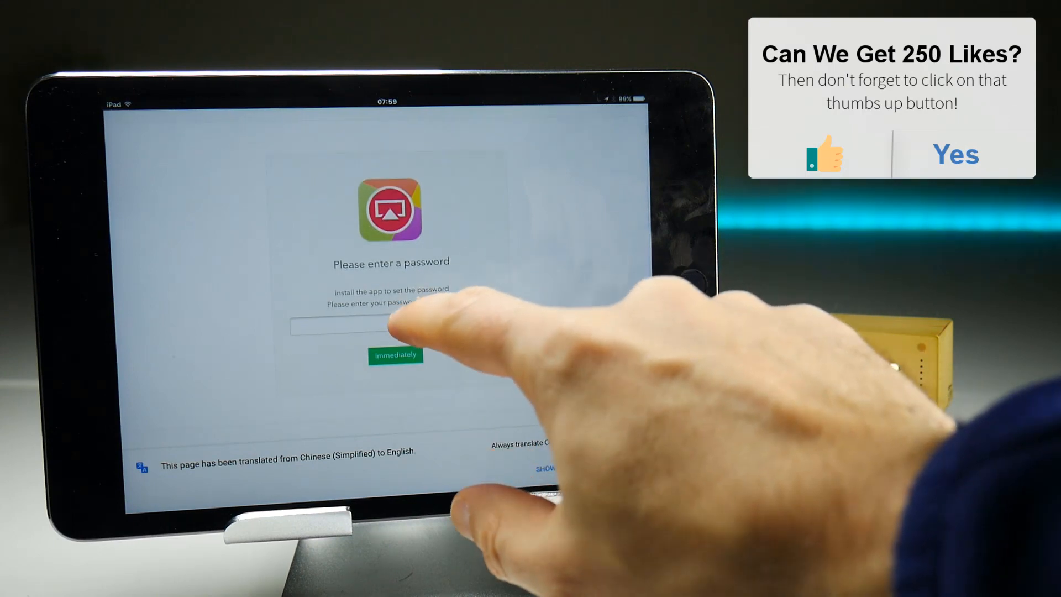
- Enter the download password and submit it to reach the AirShou Pgyer page
left_click(379, 327)
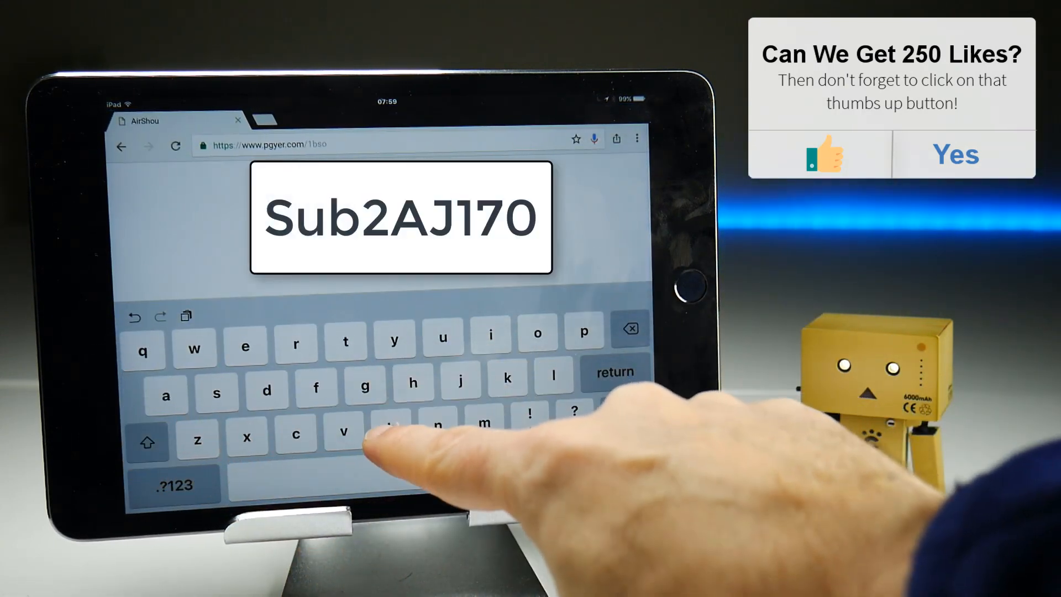
left_click(174, 484)
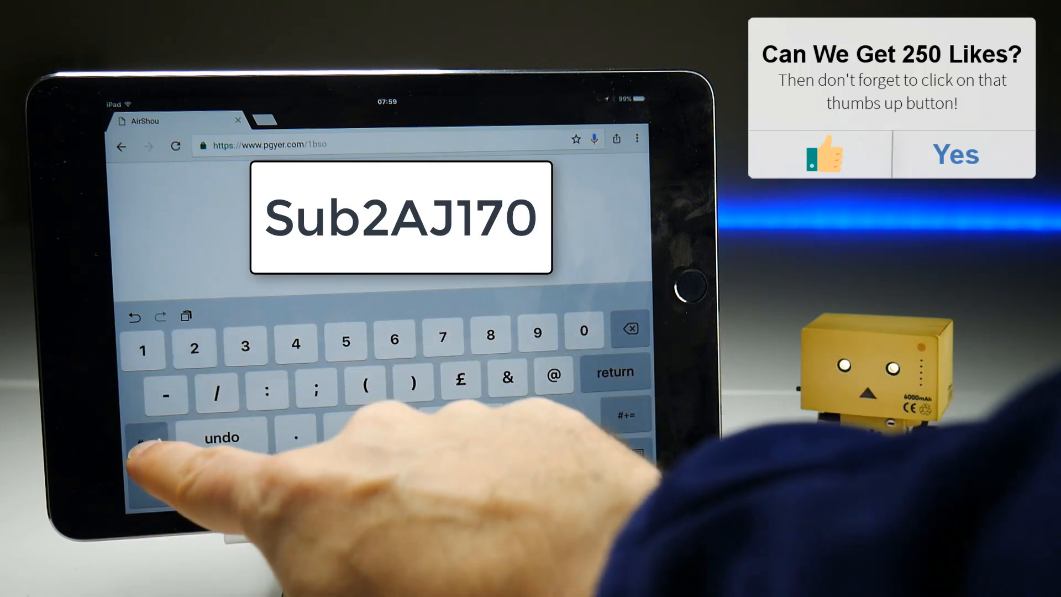
left_click(143, 438)
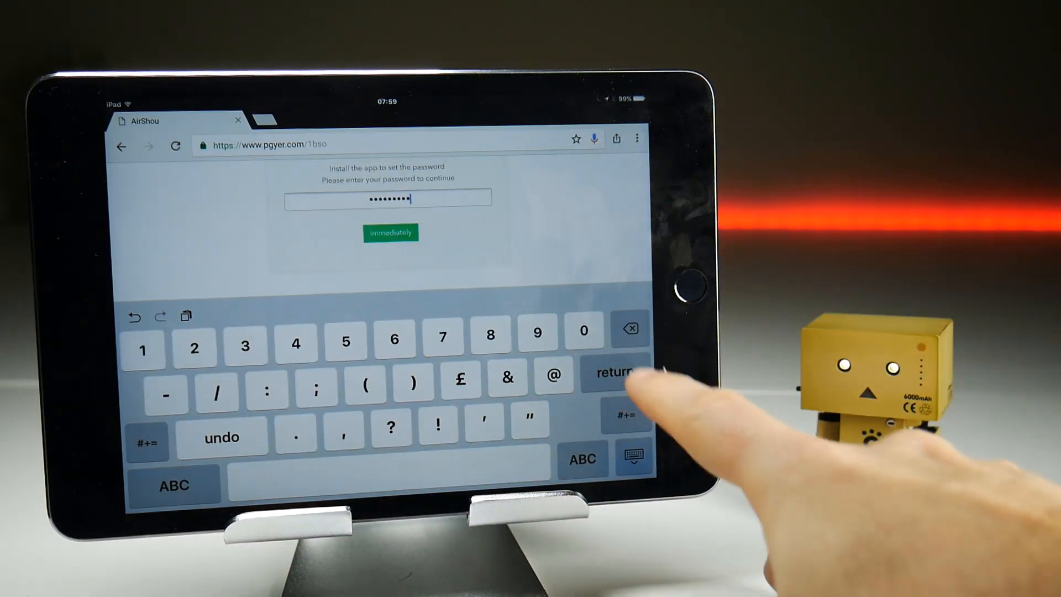
left_click(390, 233)
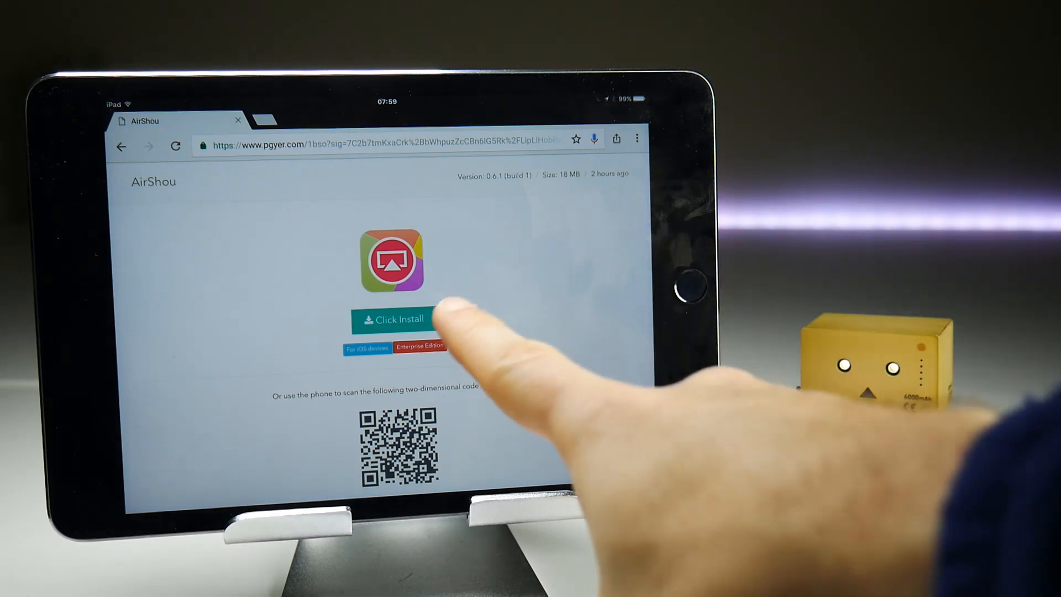
- Install AirShou from the Pgyer page, confirming the iOS install prompt
left_click(392, 319)
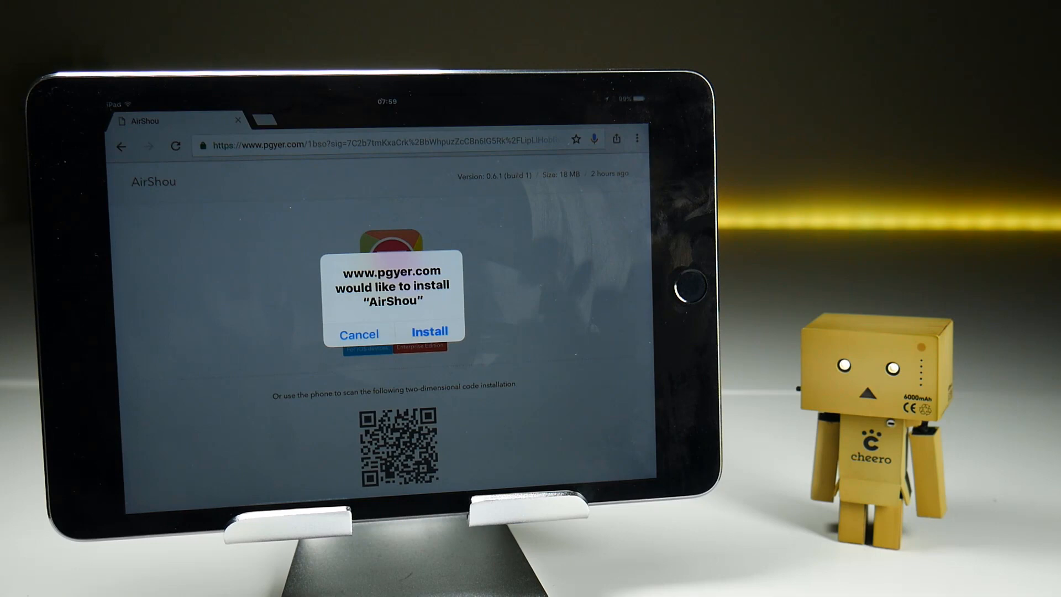
left_click(429, 331)
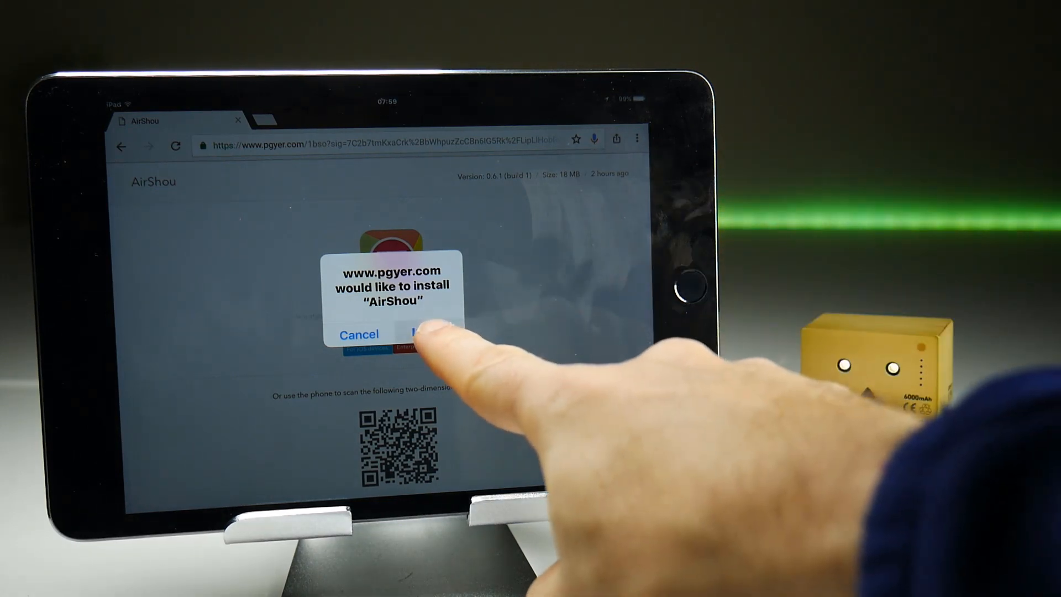
left_click(421, 334)
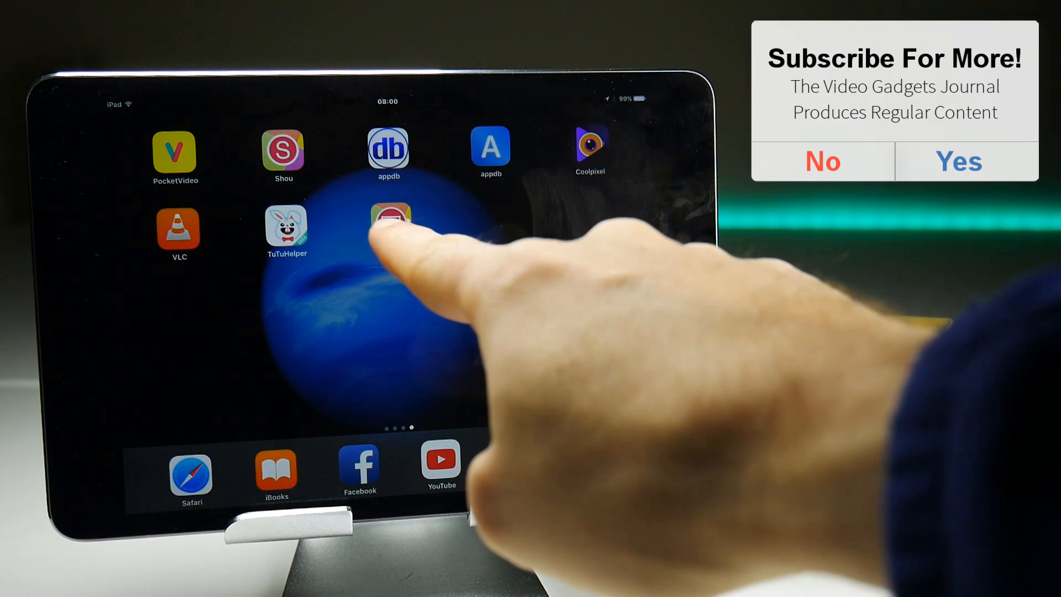
- Launch the new AirShou icon and dismiss the Untrusted Enterprise Developer alert
left_click(388, 217)
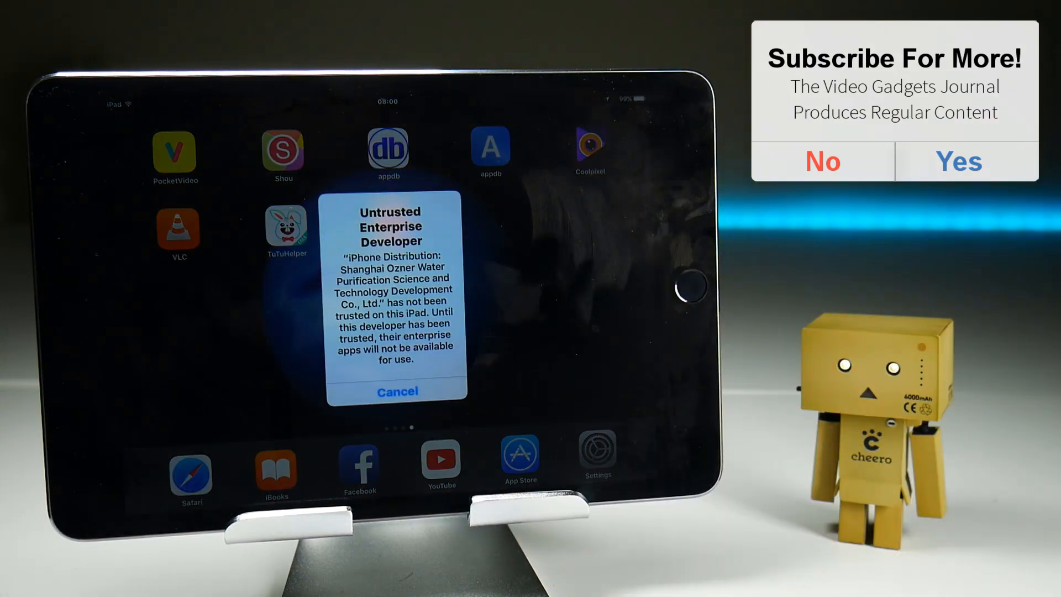
left_click(397, 392)
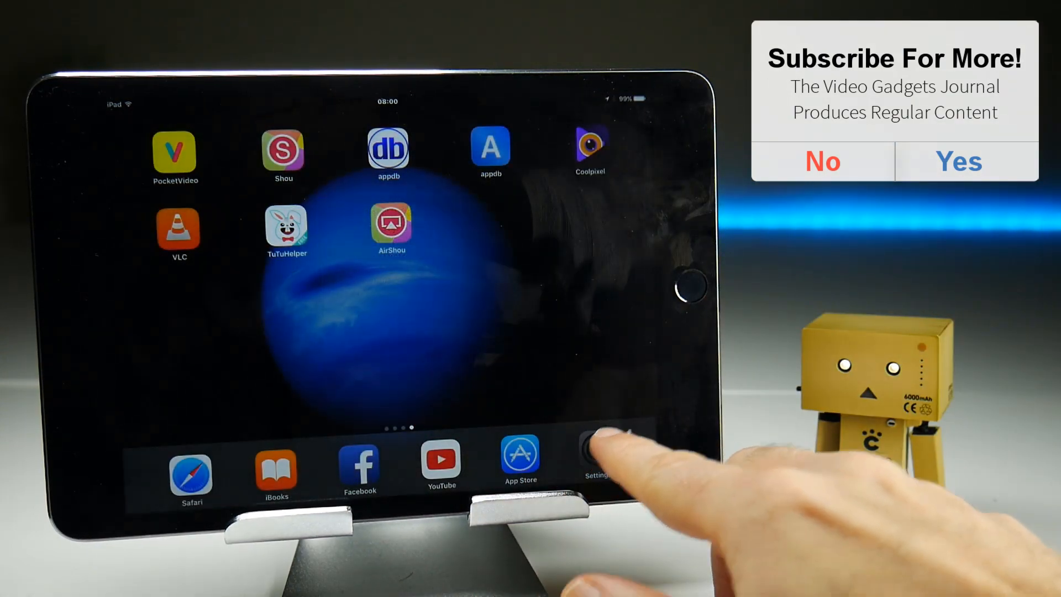
- Trust the Shanghai Ozner enterprise developer in Profiles & Device Management
left_click(598, 460)
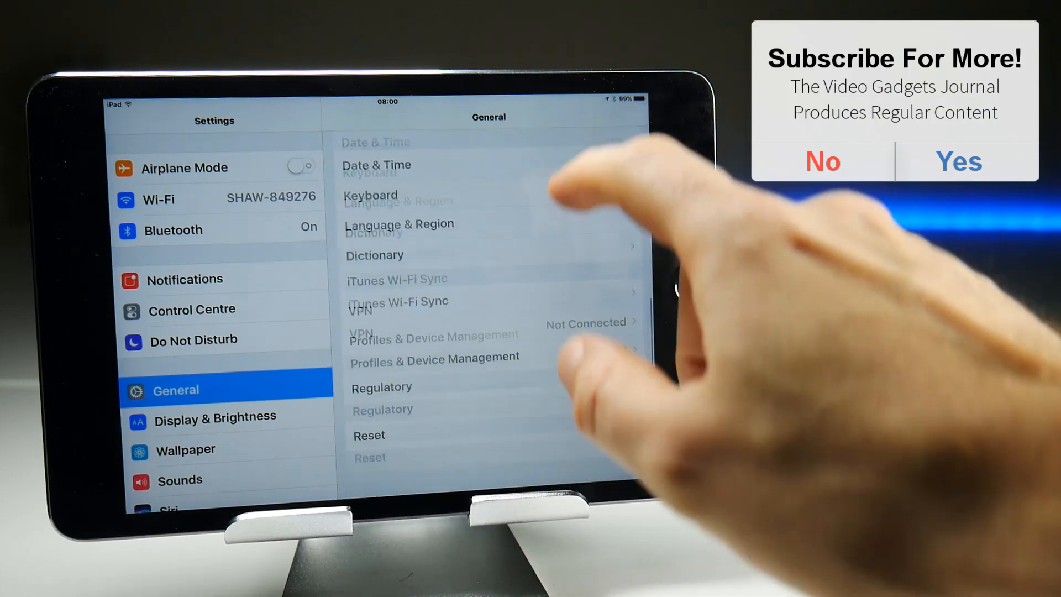
left_click(434, 357)
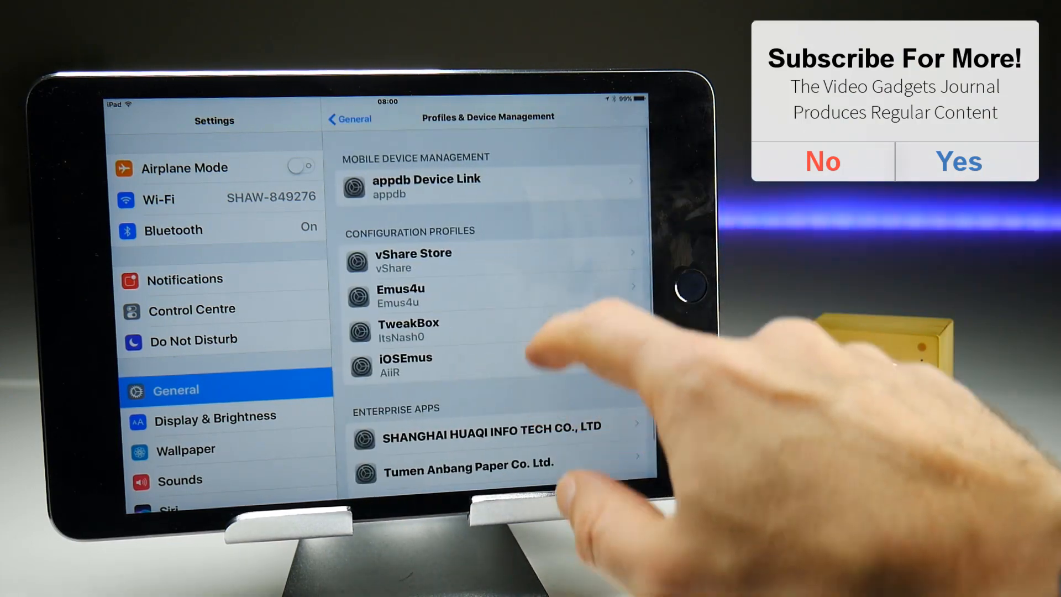
left_click(487, 434)
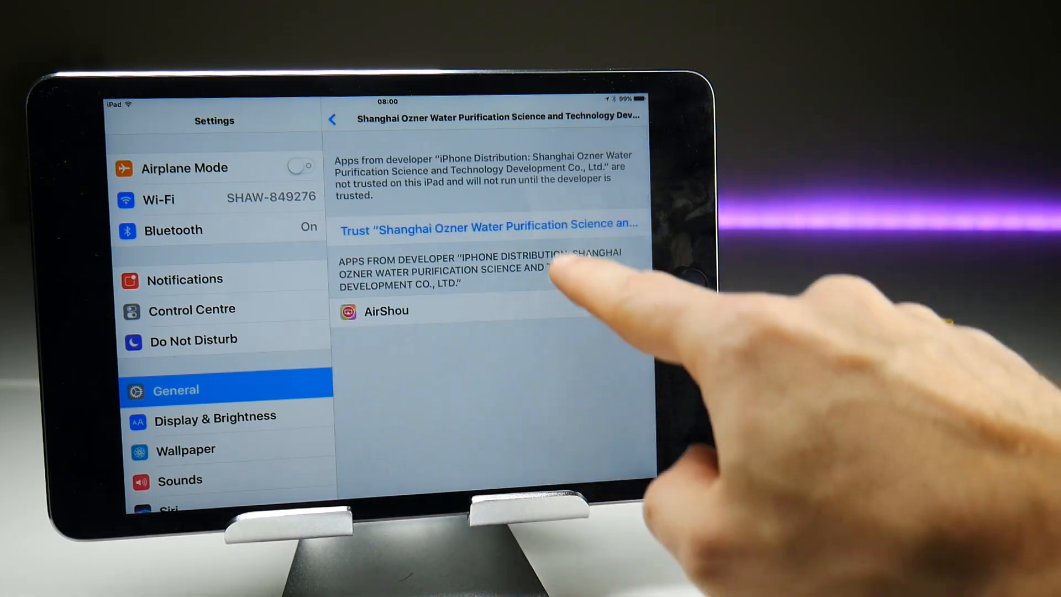
left_click(488, 224)
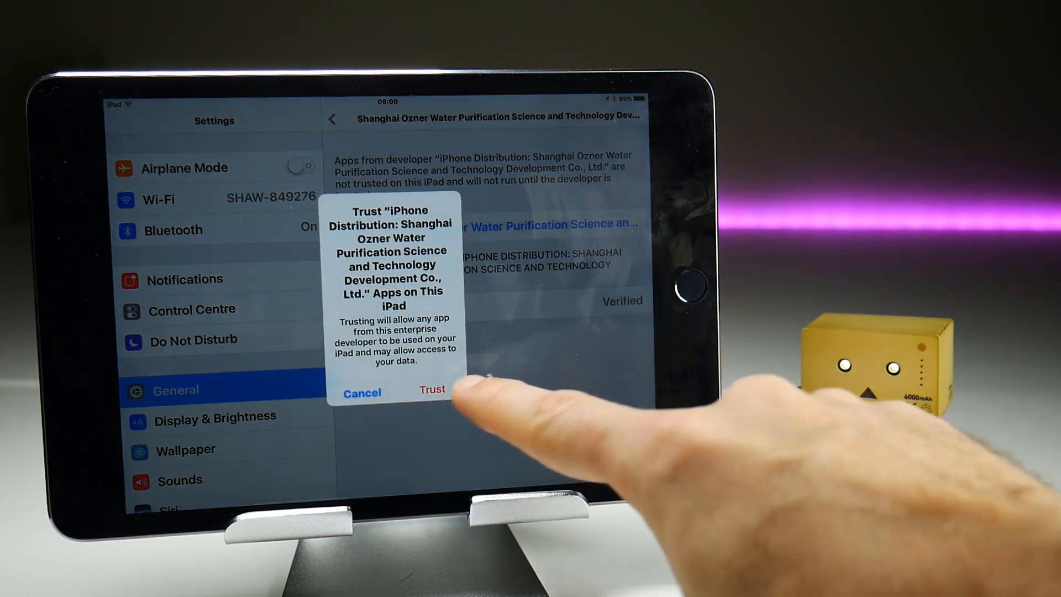
left_click(432, 389)
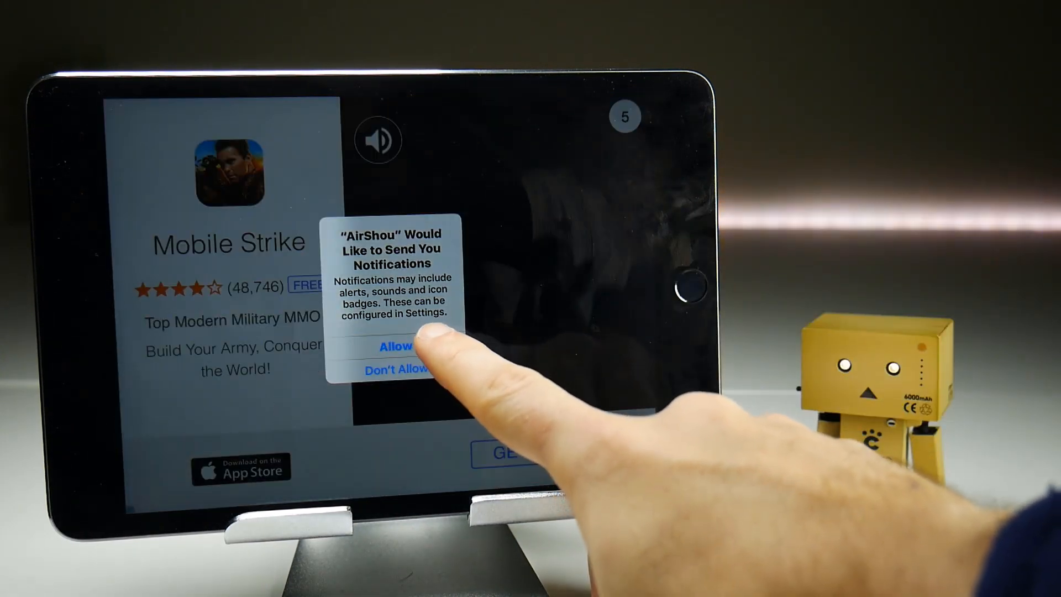
- Allow AirShou notifications and close the Mobile Strike advertisement
left_click(396, 346)
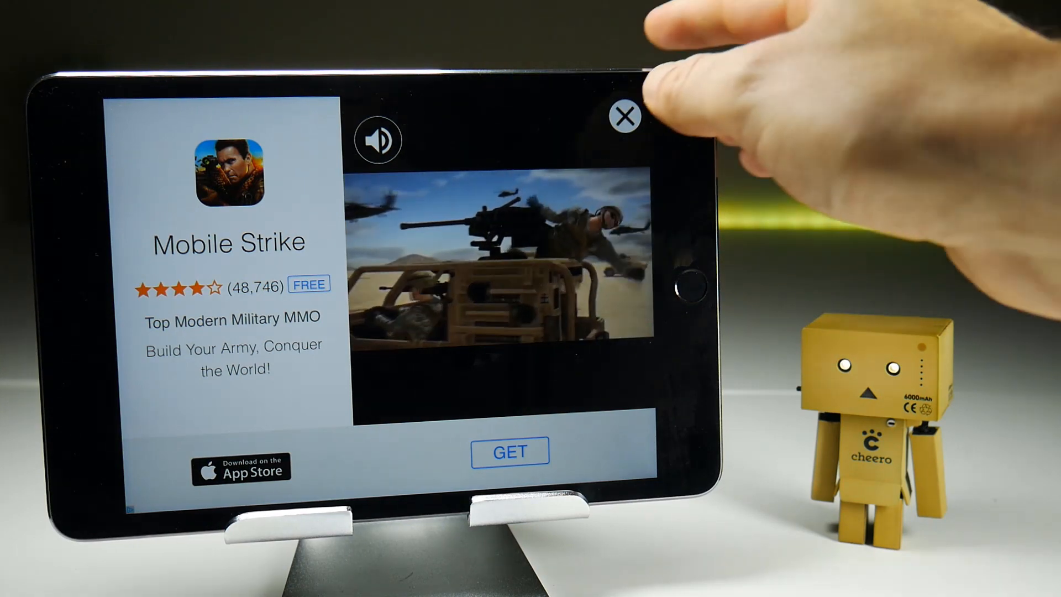
left_click(624, 115)
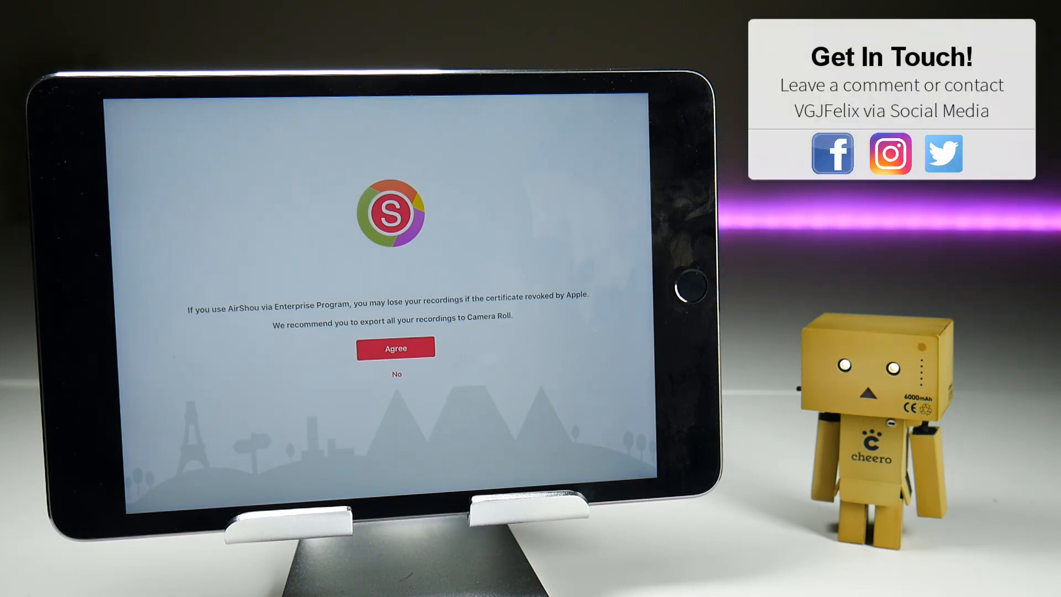
- Agree to the Enterprise Program notice to reach AirShou's Home screen with Broadcast and Record
left_click(396, 348)
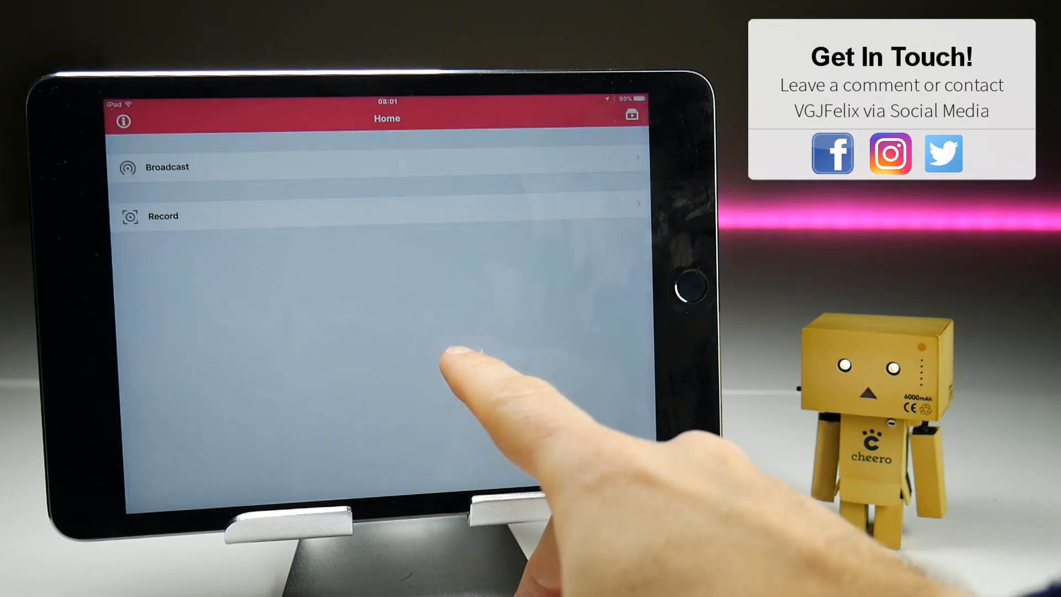